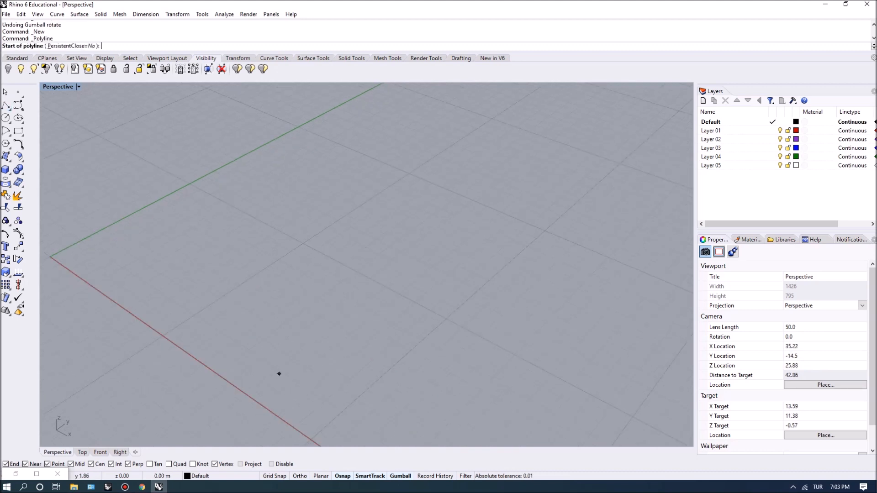
Draw the rectangular panel outline by placing its corners in the viewport
left_click(302, 243)
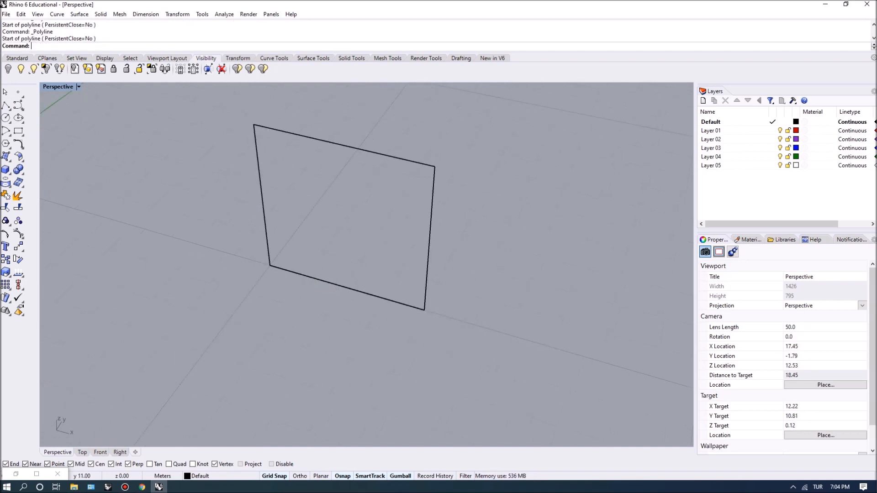
left_click(345, 287)
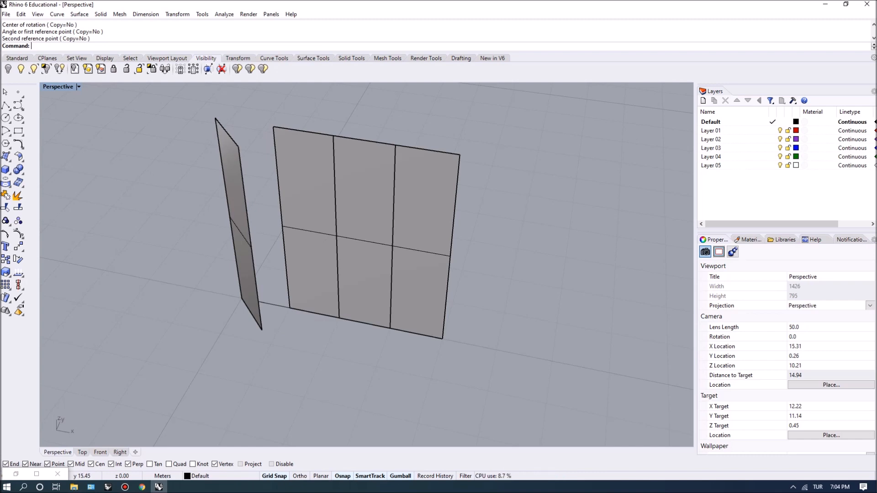
Select and delete the extra surface beside the folded panel pair
left_click(305, 168)
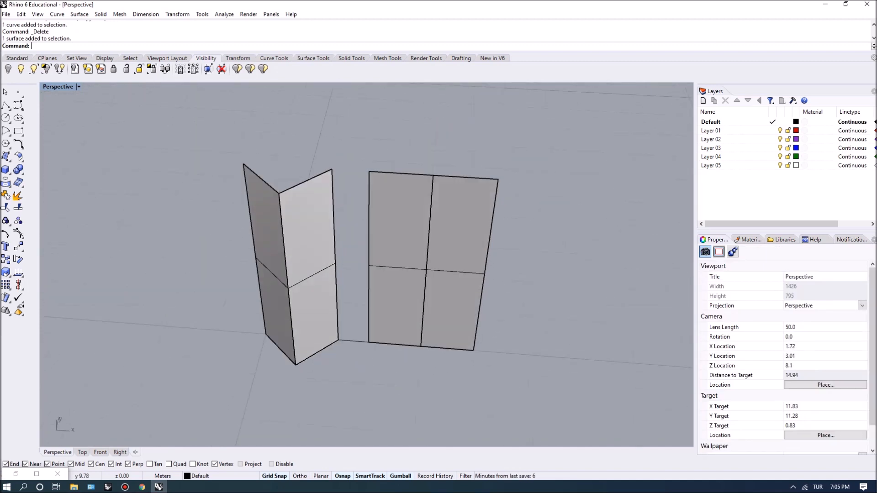
key("Delete")
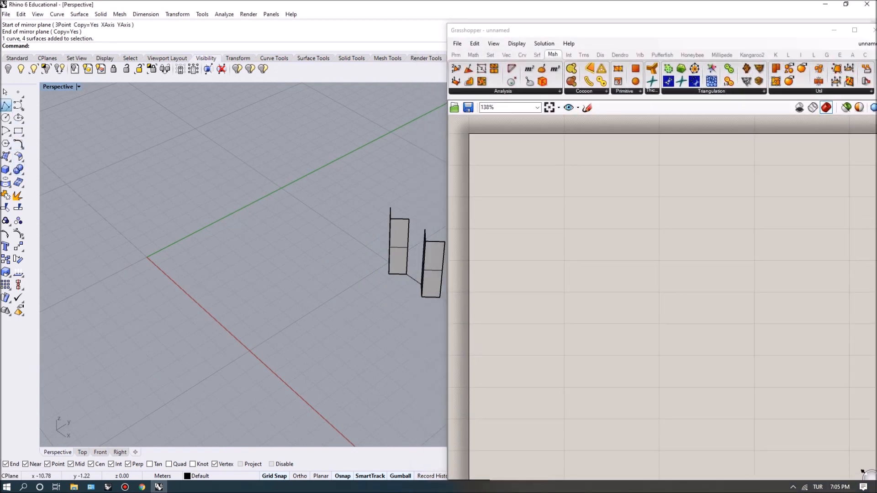
Place a Srf surface parameter on the Grasshopper canvas for the four-part panel
left_click(147, 258)
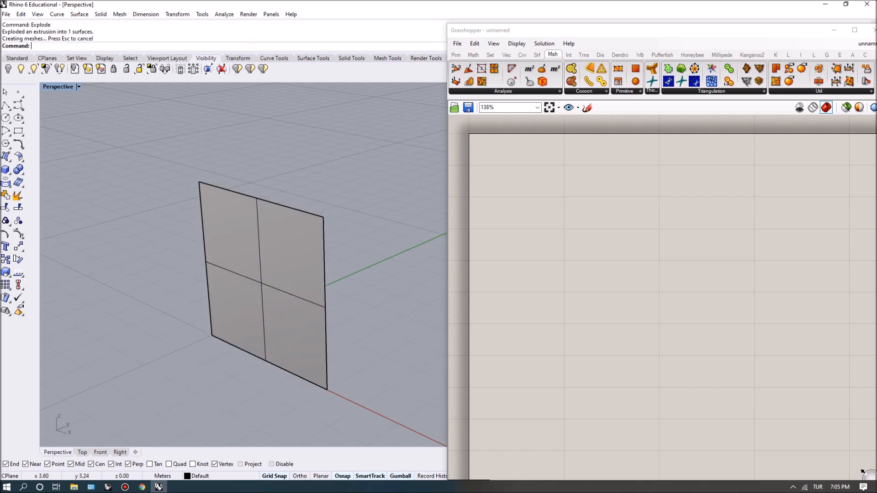
type("srf")
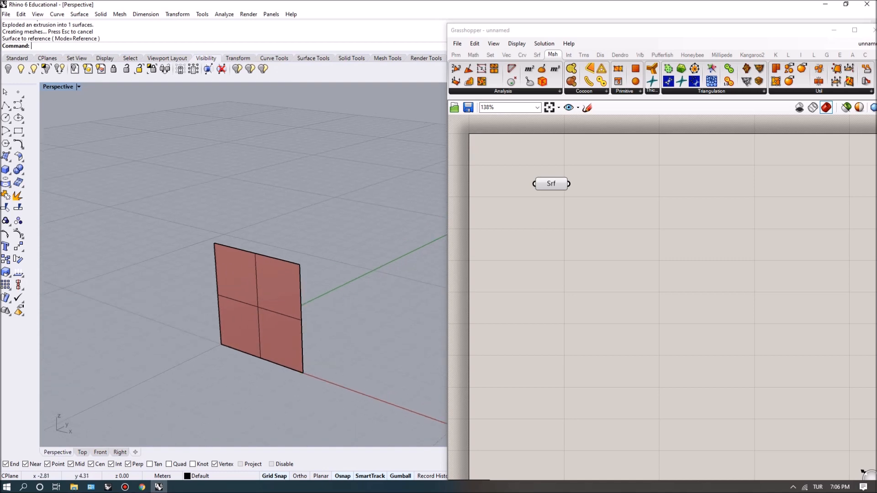
Reference the panel surface, feed it into Deconstruct Brep and pick one edge with List Item
left_click(255, 308)
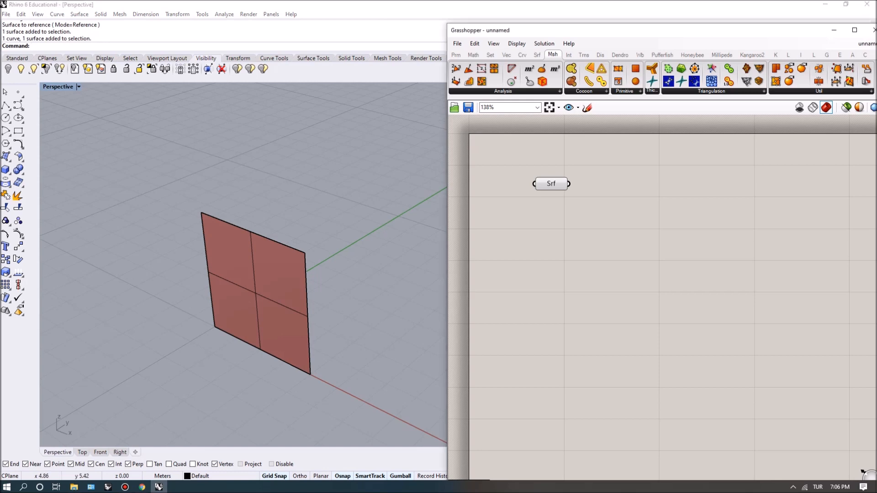
type("deconstr")
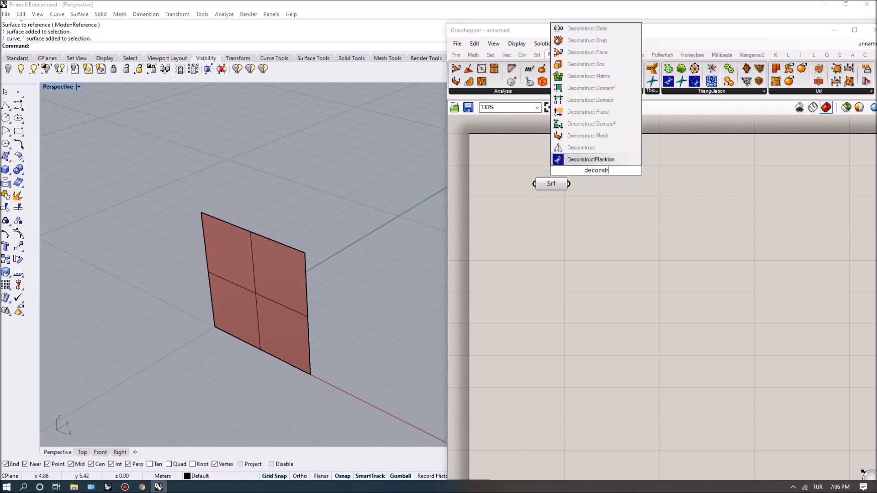
left_click(587, 40)
type("list ite")
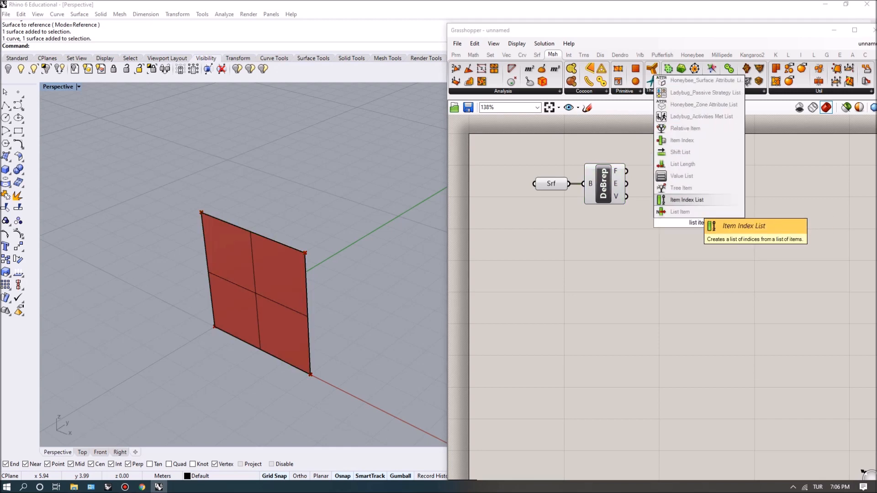
left_click(680, 212)
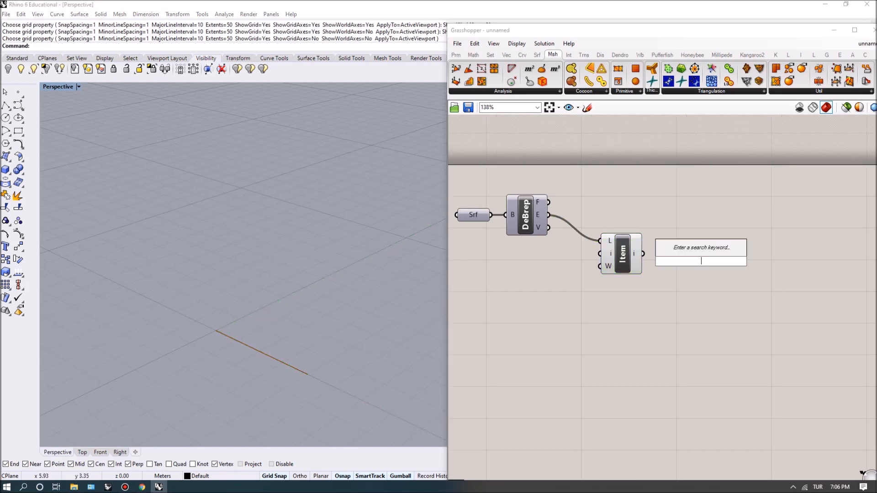
Add Divide Curve with count 4 and List Items picking division points at indices 0 and 1
type("divide")
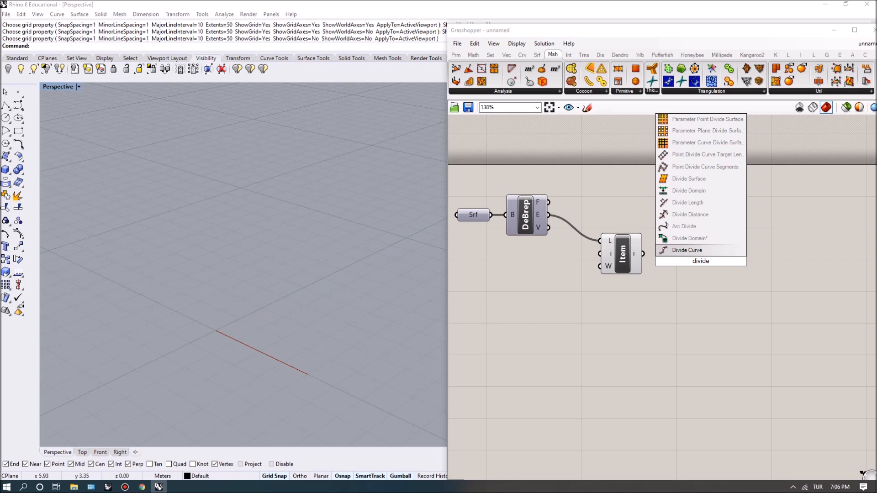
left_click(686, 251)
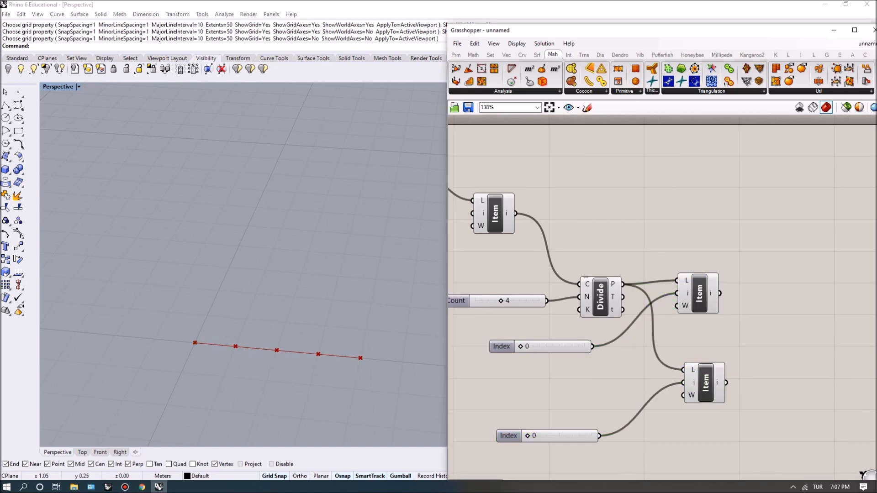
left_click(703, 383)
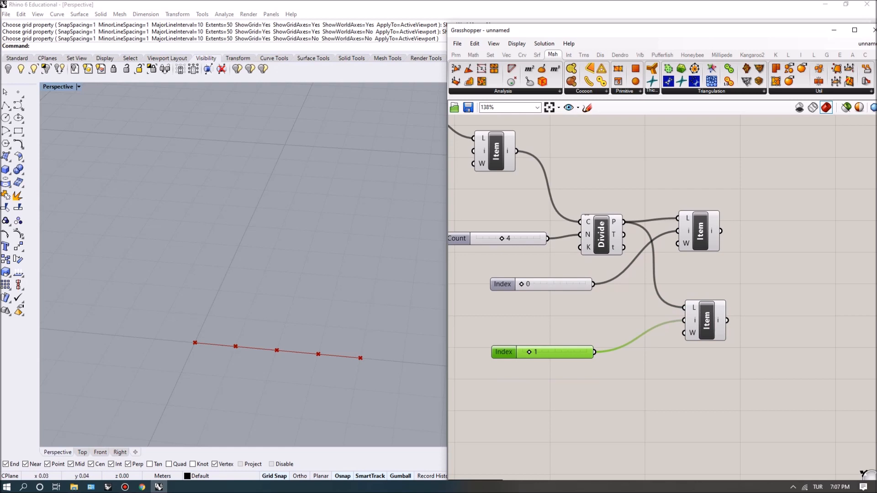
Add a Rotate component and an XY Plane centred on the first division point
type("roate")
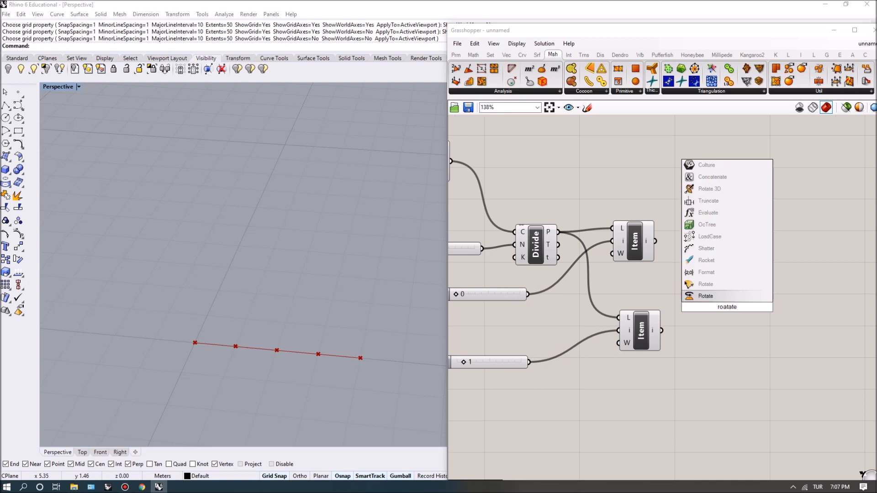
mouse_move(726, 307)
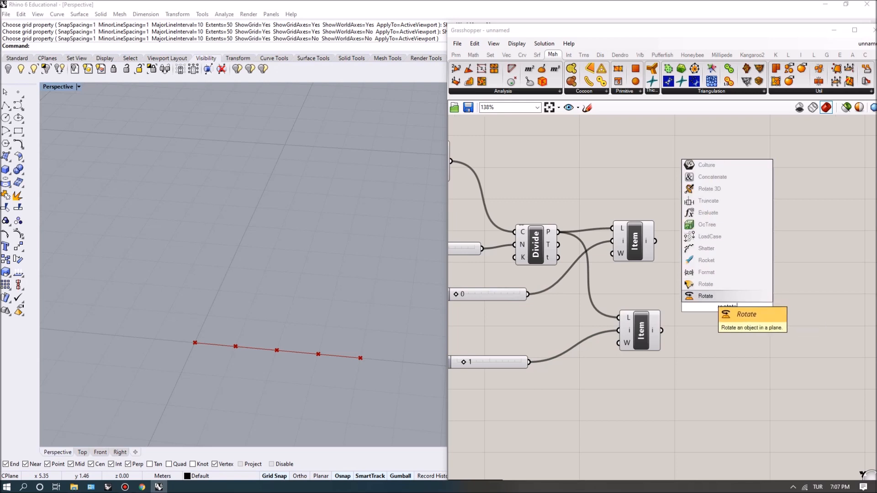
left_click(705, 296)
type("xy")
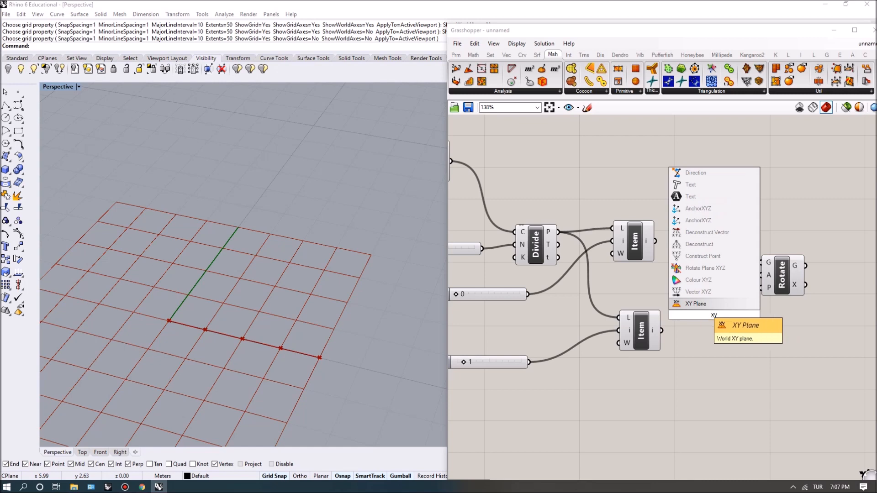
left_click(696, 303)
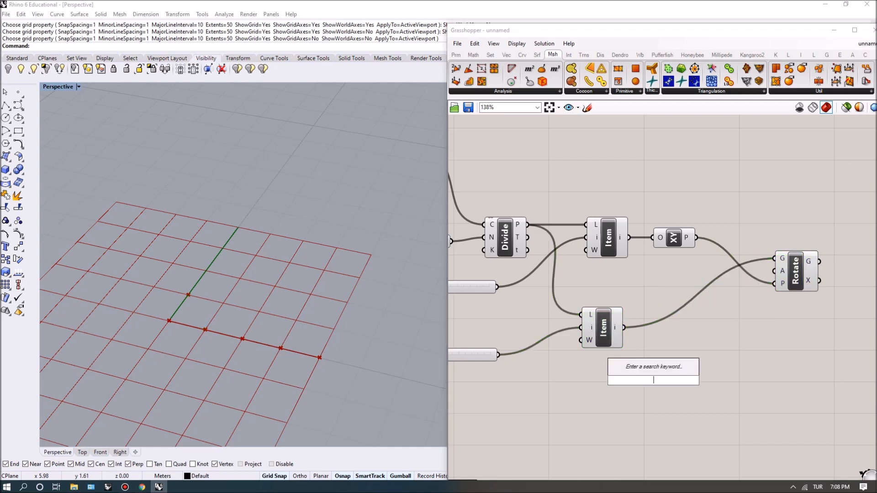
Feed Rotate a 45-degree angle through Radians and hide the panel surface in Rhino
type("randi")
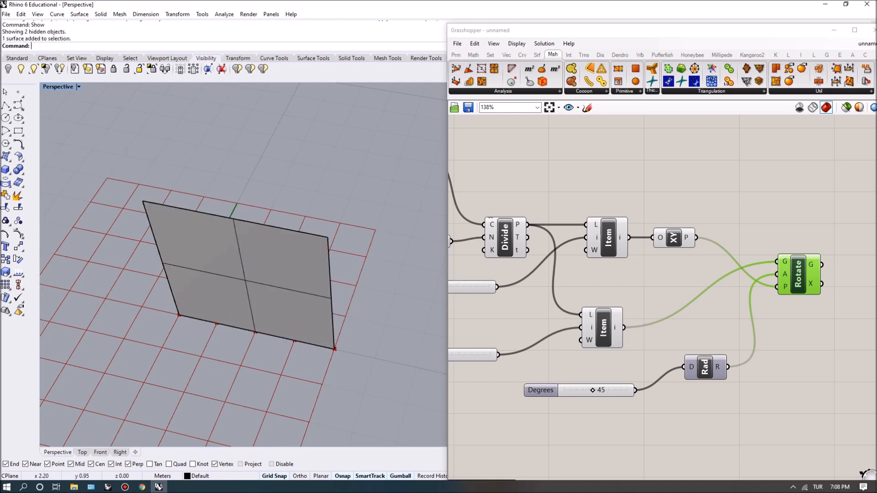
left_click(241, 269)
type("Hide")
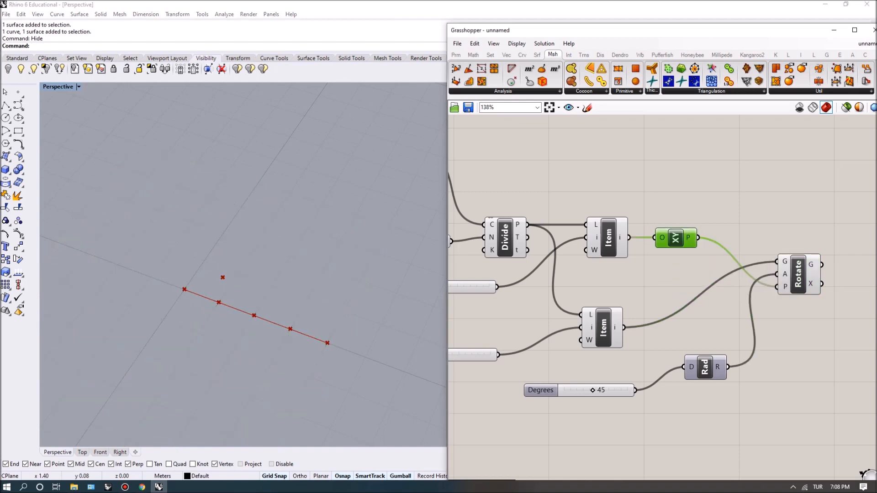
Raise the Degrees slider to 55 so the line to the rotated point slants further
scroll("down", 3)
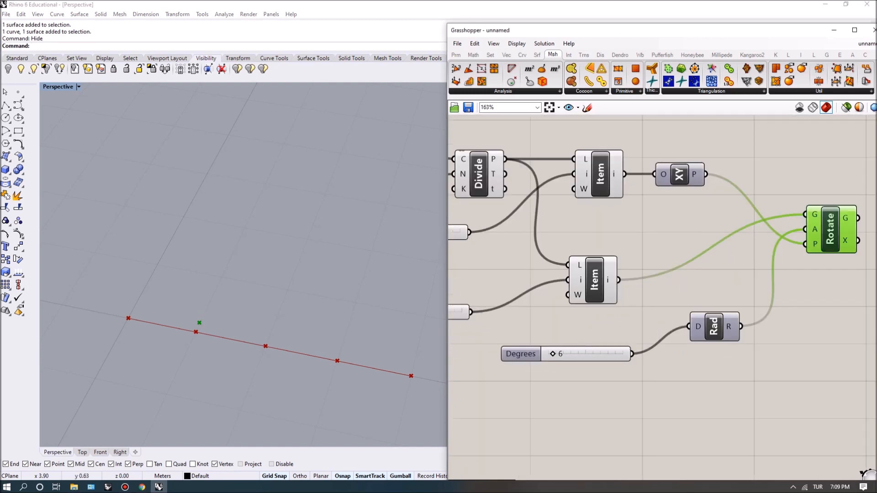
left_click_drag(552, 354, 588, 354)
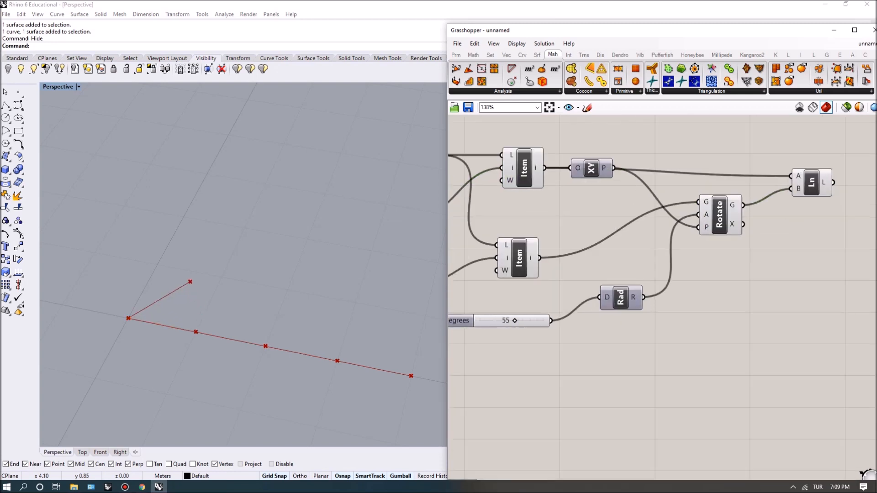
Adjust the angle slider and add a second Rotate component with its own XY Plane
left_click_drag(513, 320, 501, 320)
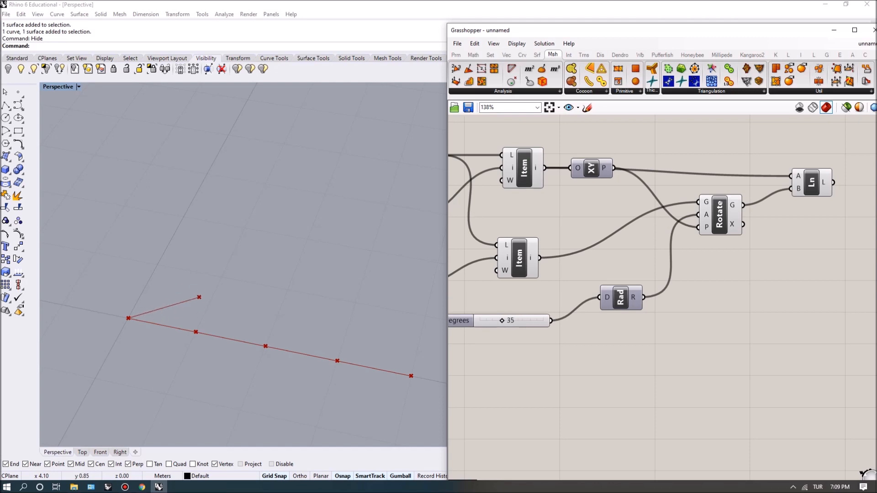
left_click_drag(487, 321, 514, 321)
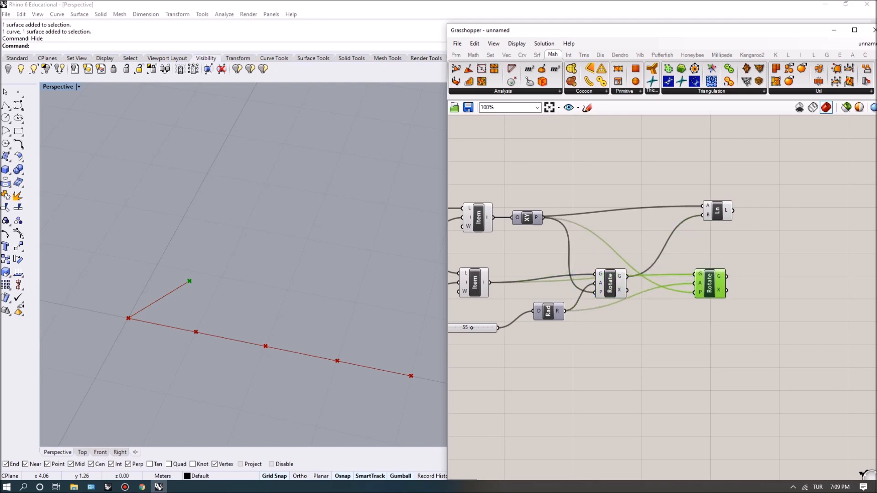
type("rot")
type("eval")
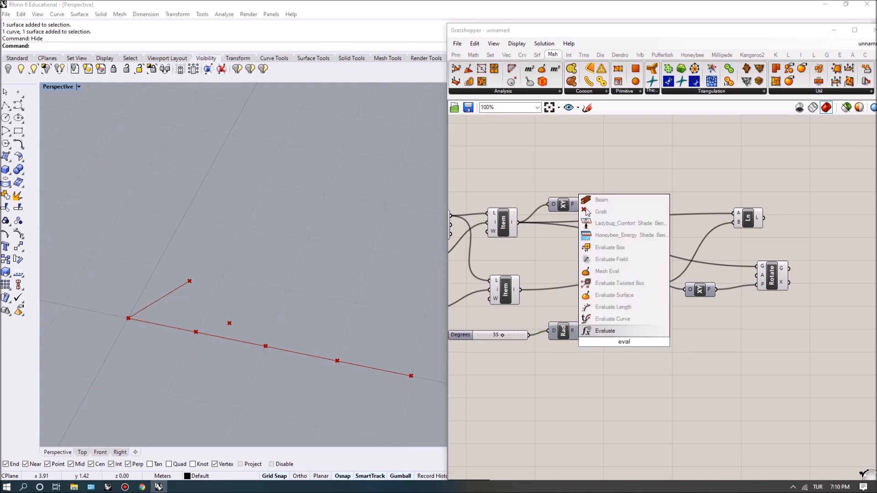
Add an Evaluate with expression 180-2*x driving the second rotation, and push the slider near 90
left_click(605, 331)
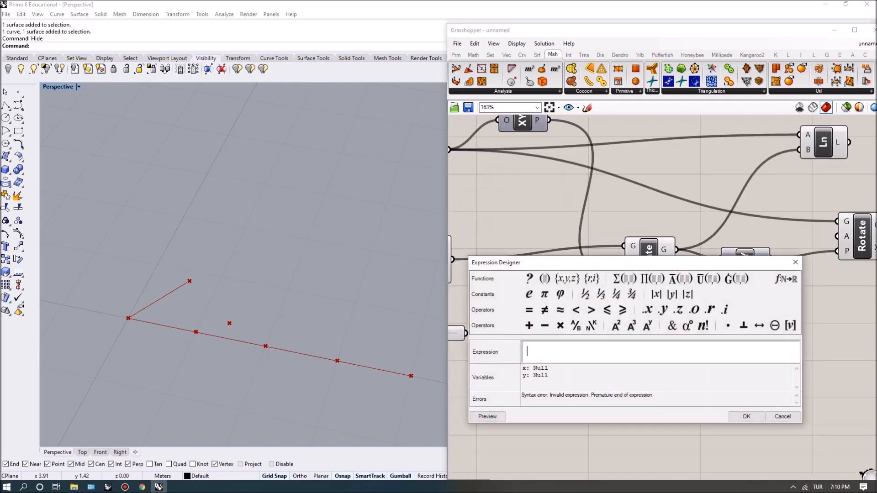
type("180-2")
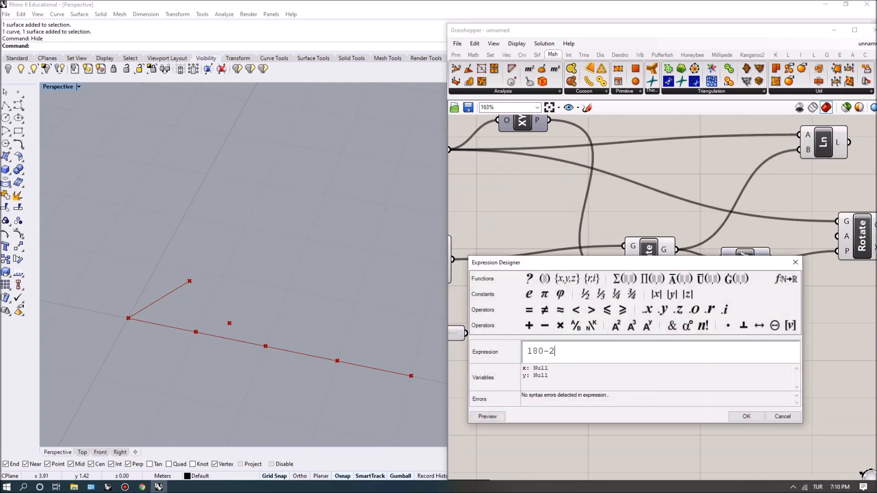
type("*x")
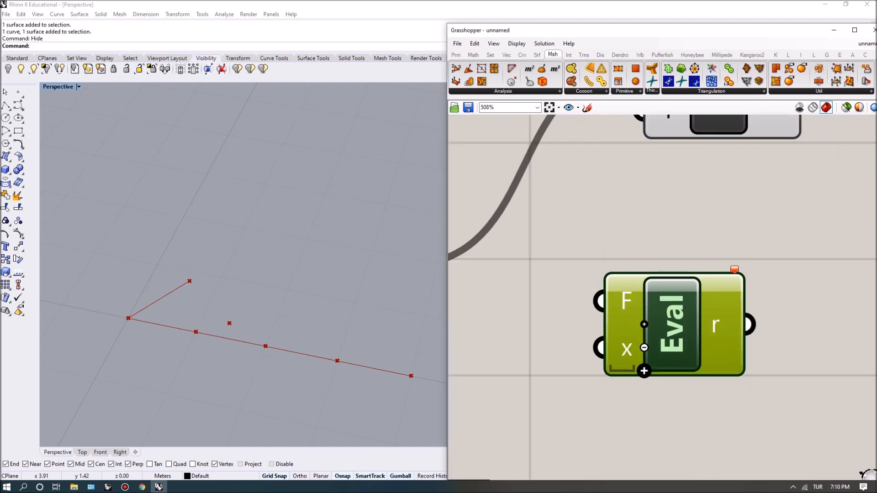
scroll("down", 3)
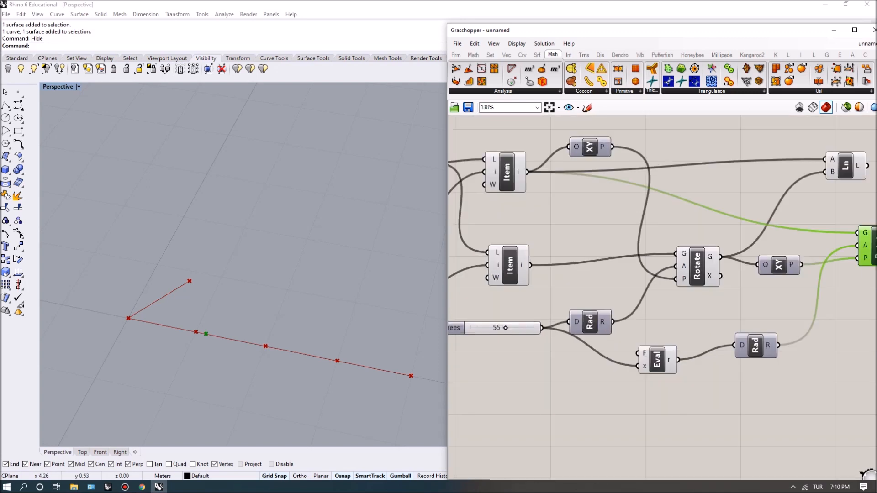
left_click_drag(505, 328, 487, 328)
type("90")
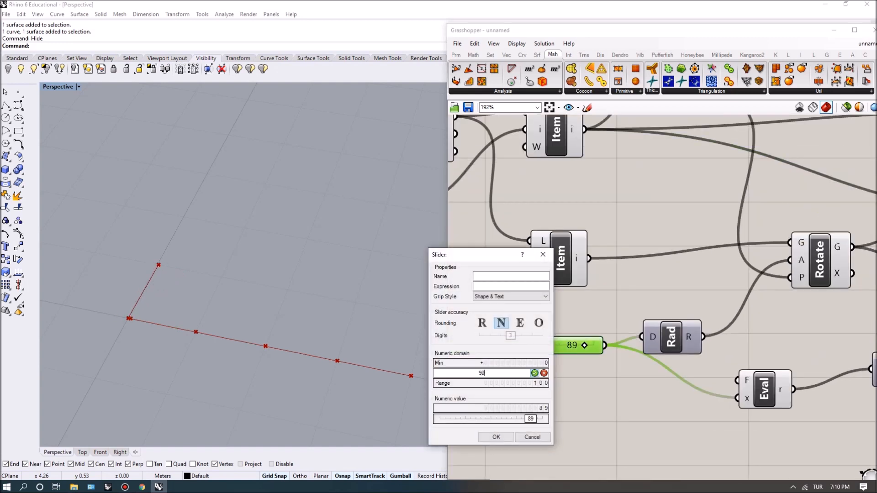
Confirm the 90-degree slider range and test the fold at 43, 20 and 71 degrees
left_click(494, 436)
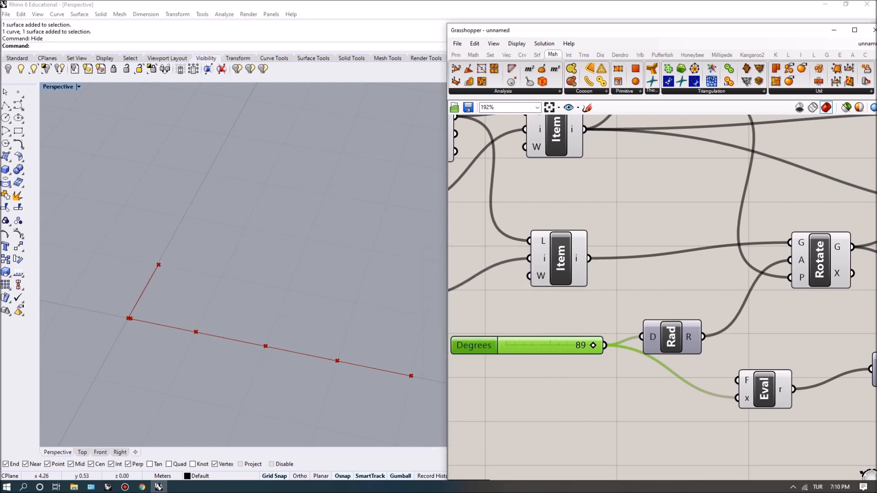
left_click_drag(591, 345, 551, 346)
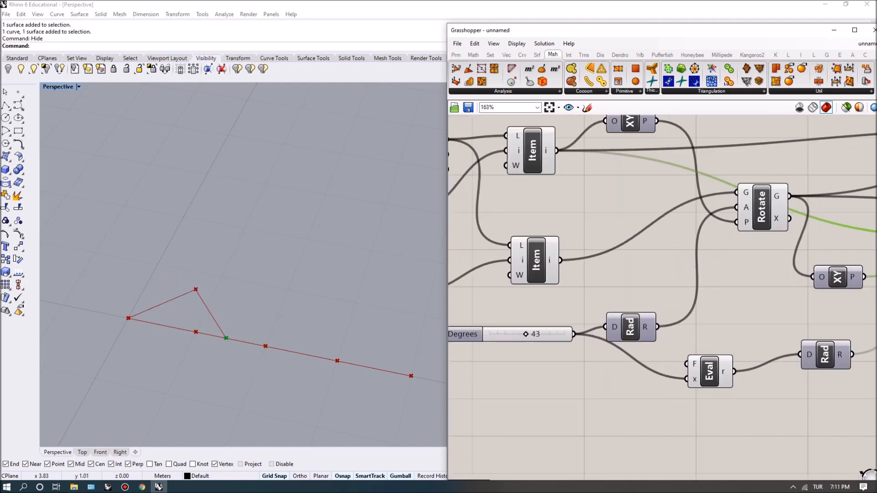
left_click_drag(525, 334, 508, 334)
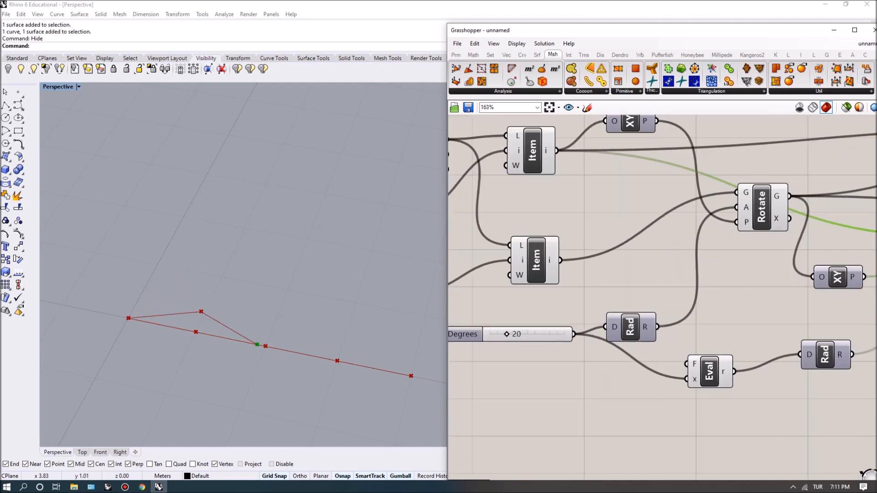
left_click_drag(506, 335, 549, 335)
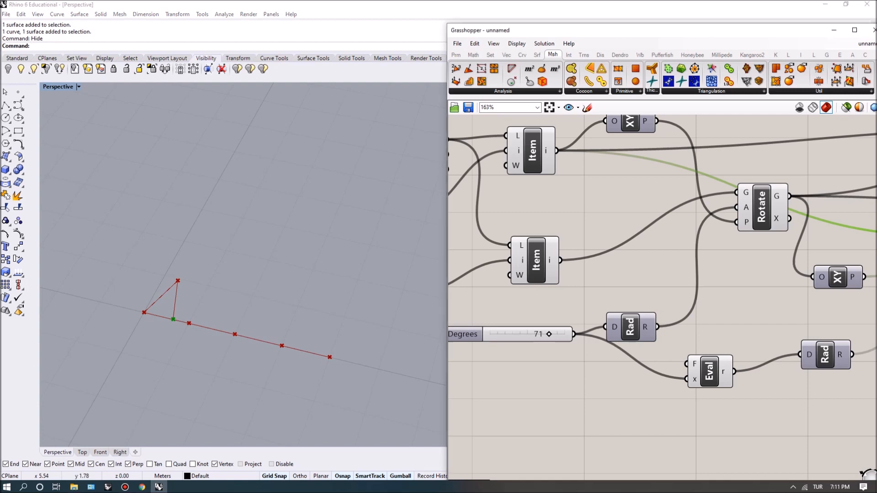
Zoom out the canvas to make room for copying the Item/Rotate/Line group for points 3 and 4
scroll("down", 3)
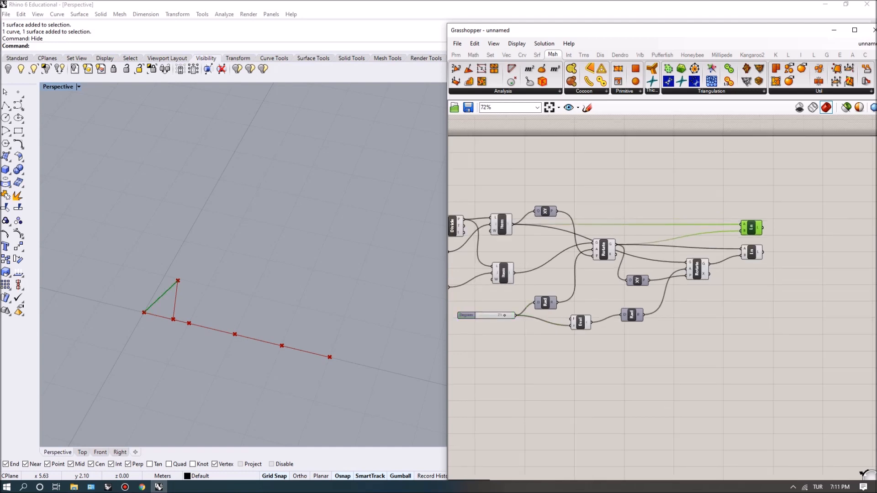
scroll("down", 3)
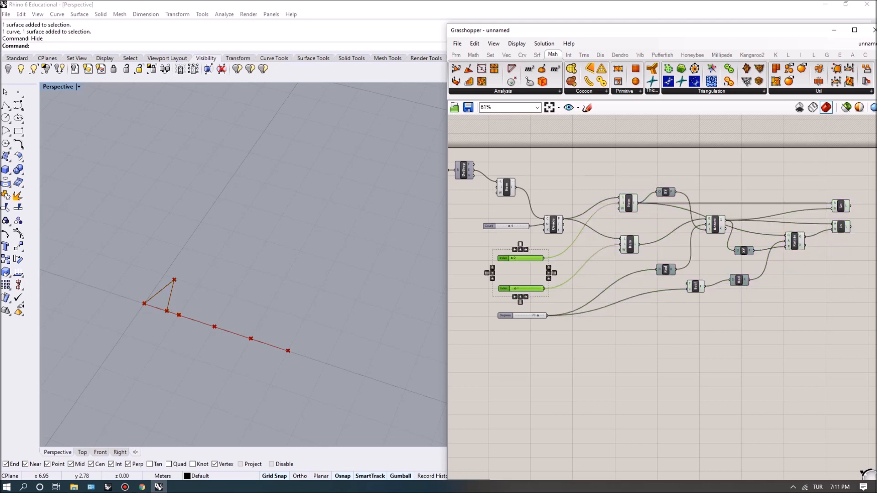
scroll("down", 3)
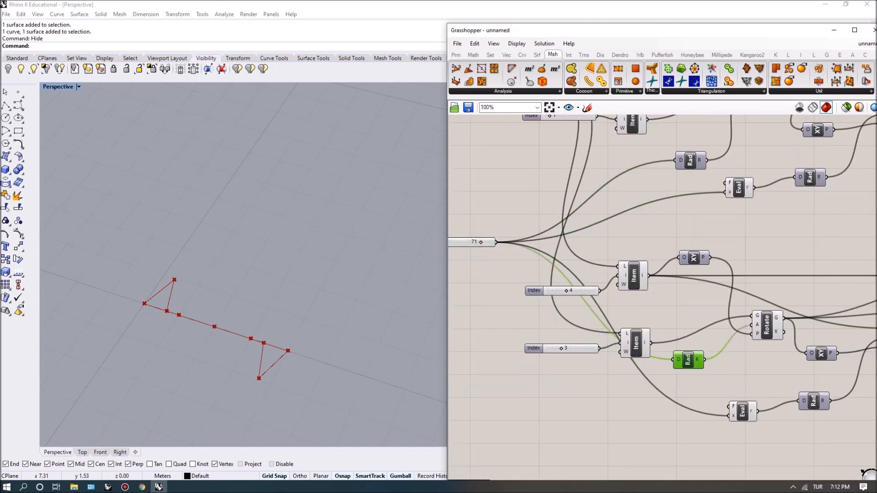
Add a Multiplication component ('mul') negating the second fold's angle by -1 and gather the four lines into a Curve parameter
type("mul")
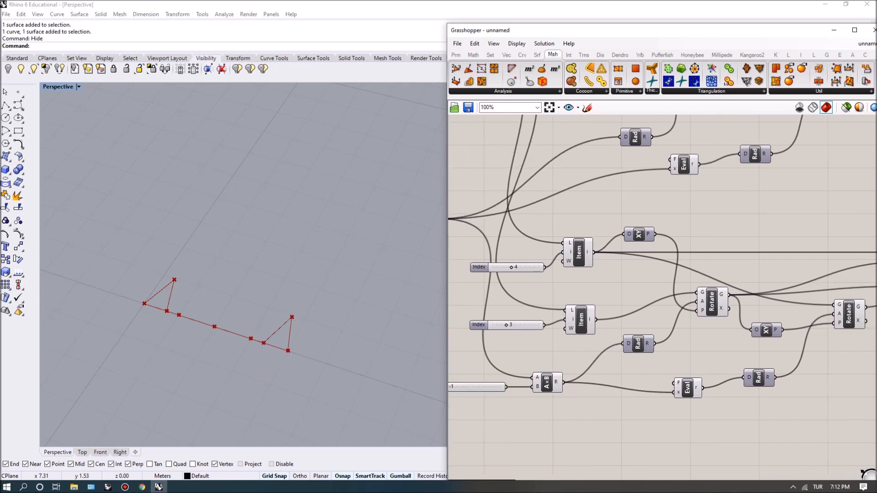
scroll("down", 3)
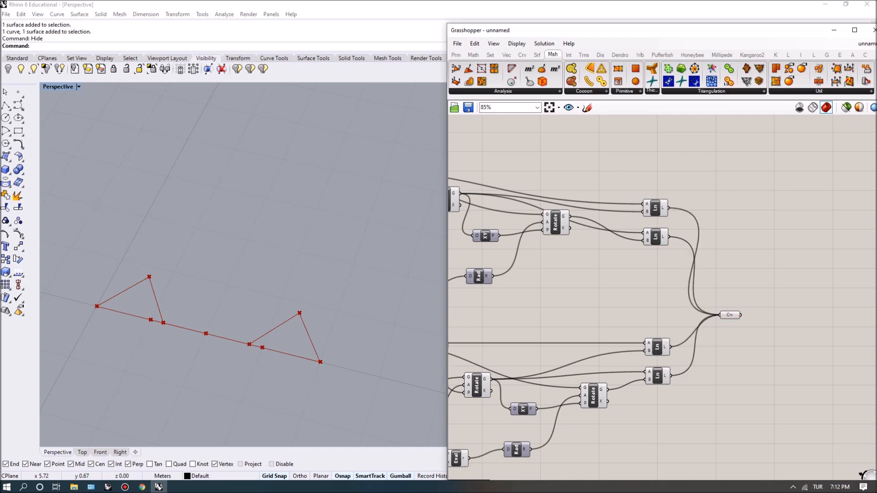
Extrude the collected fold curves along a Unit Z vector into vertical panel surfaces
type("extr")
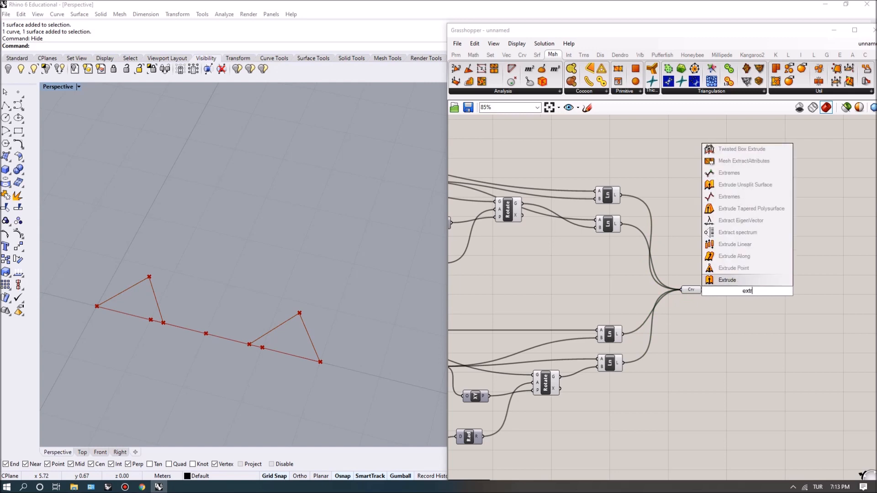
left_click(726, 280)
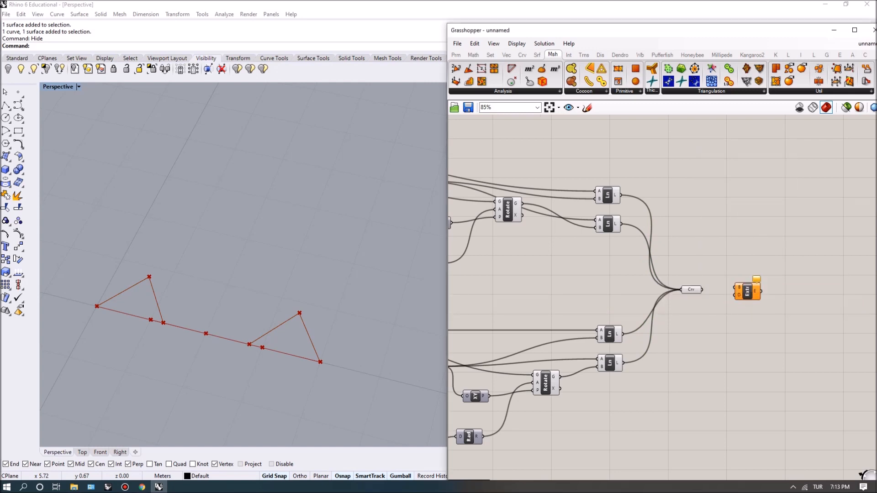
type("z")
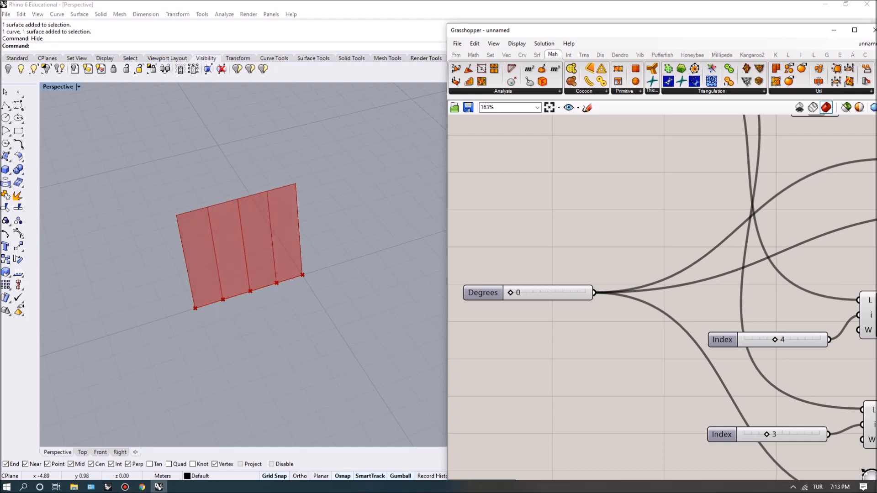
Test the shutters by dragging the Degrees slider to 77 and then 55 degrees
left_click_drag(509, 292, 574, 292)
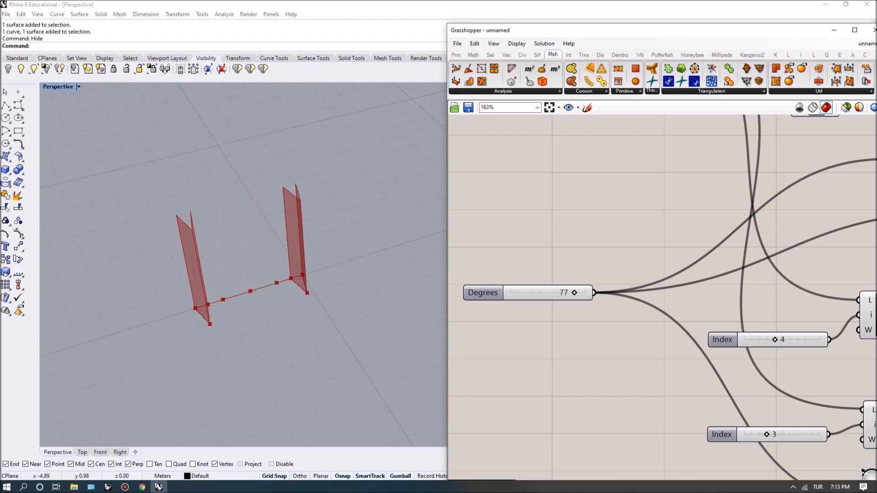
left_click_drag(574, 292, 556, 292)
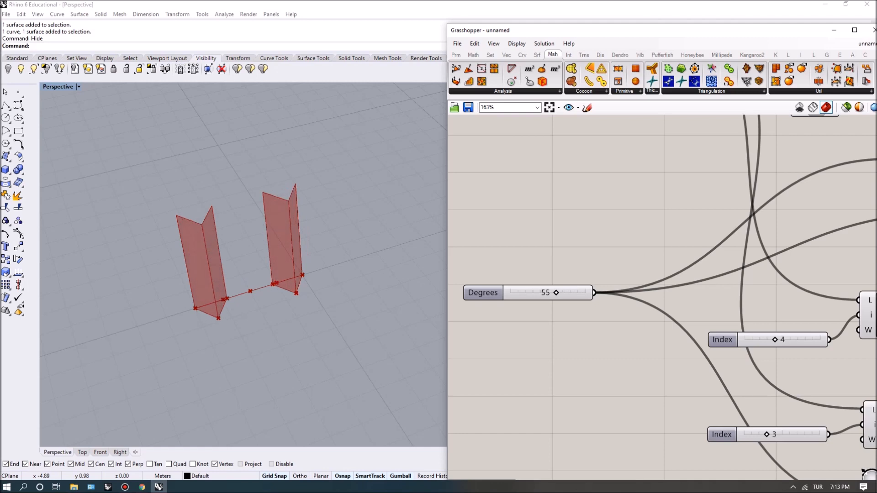